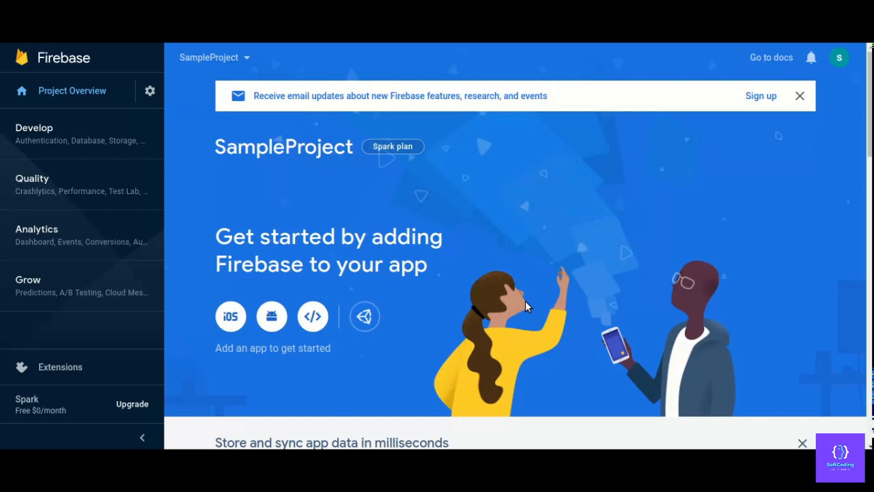
mouse_move(335, 220)
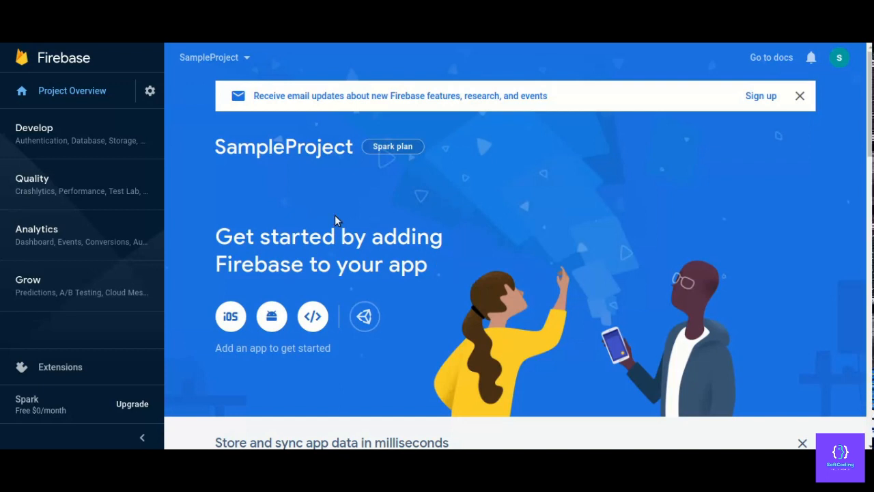
mouse_move(423, 200)
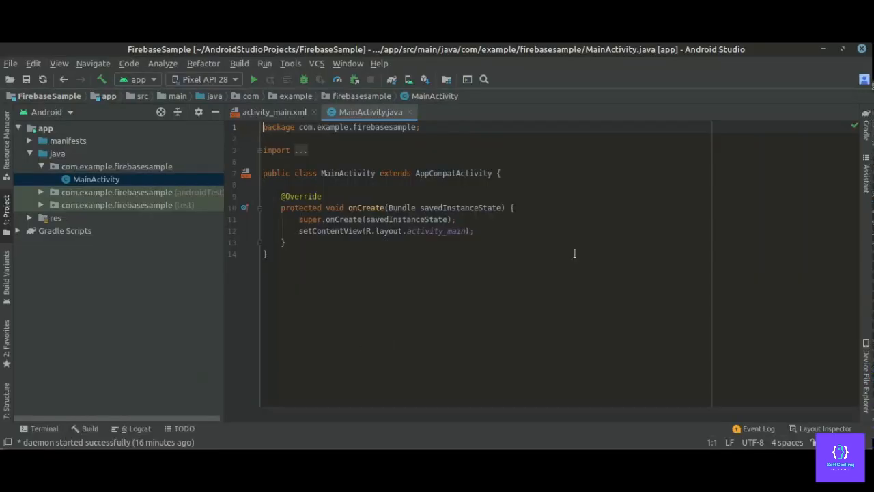
mouse_move(628, 195)
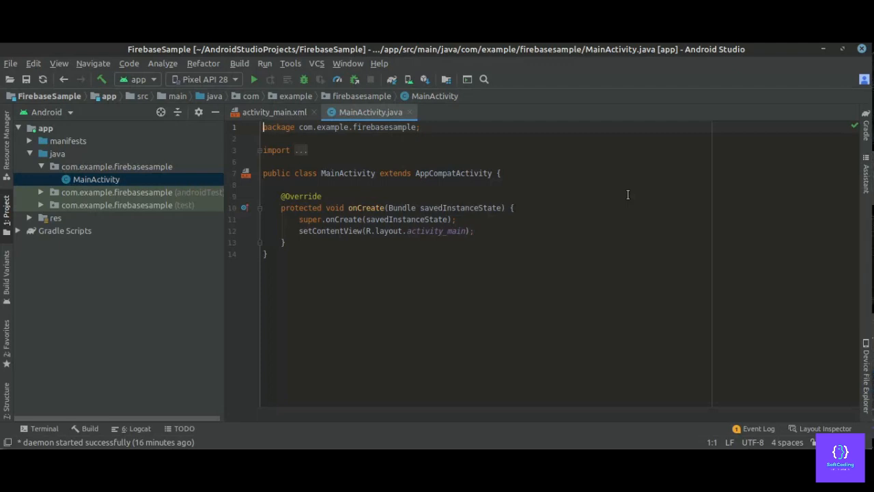
mouse_move(762, 145)
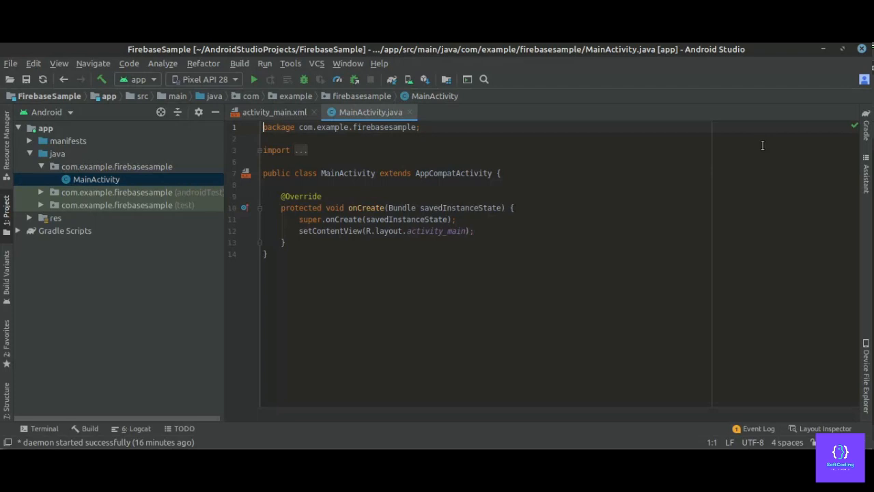
mouse_move(846, 96)
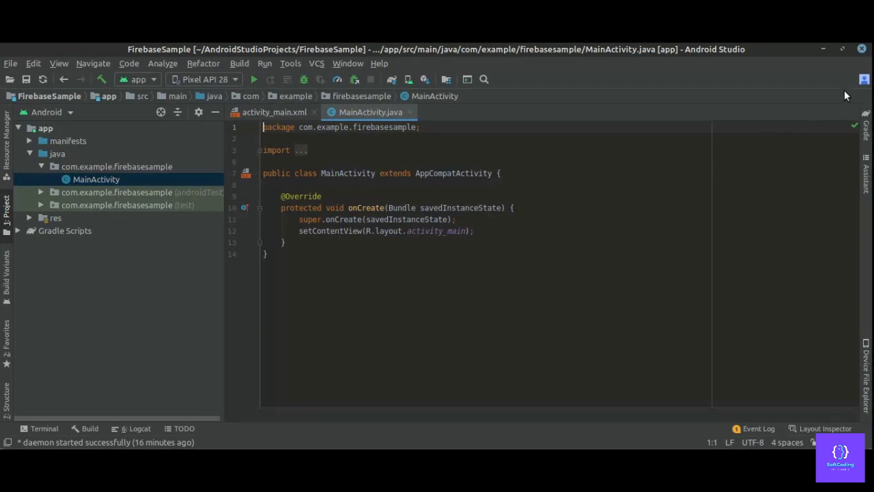
mouse_move(772, 164)
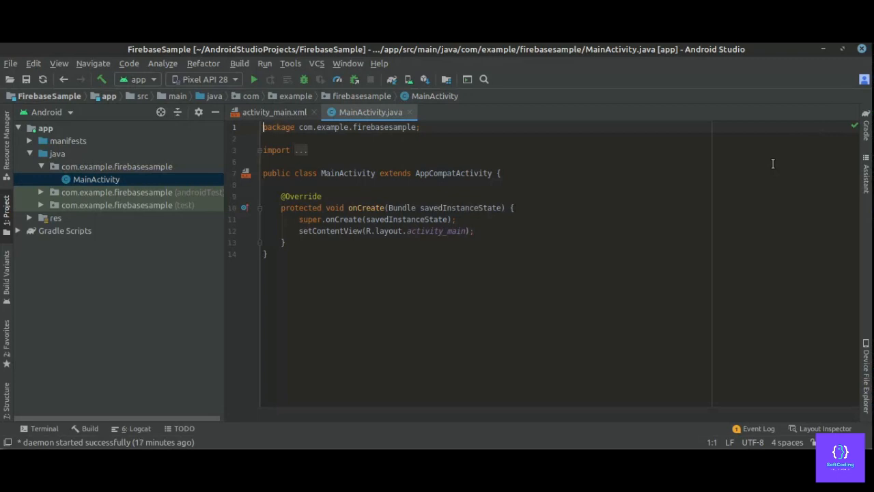
mouse_move(468, 102)
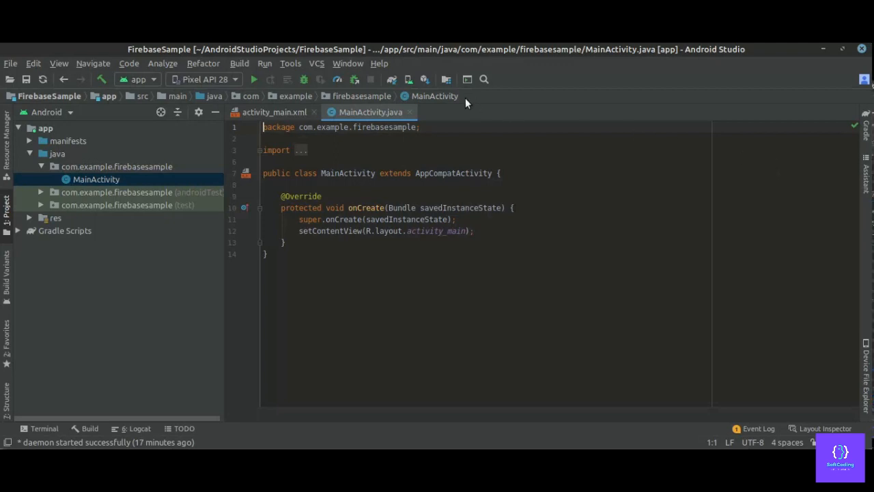
mouse_move(291, 64)
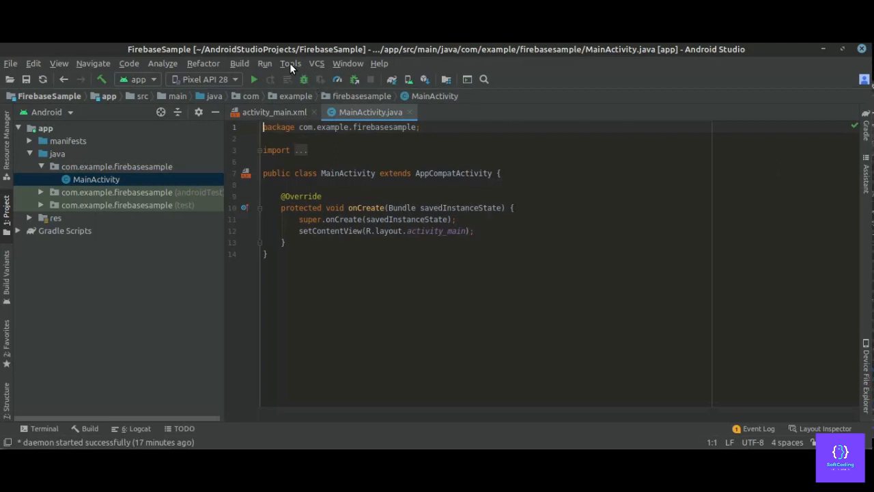
- Open the Firebase Assistant from the Tools menu
click(291, 62)
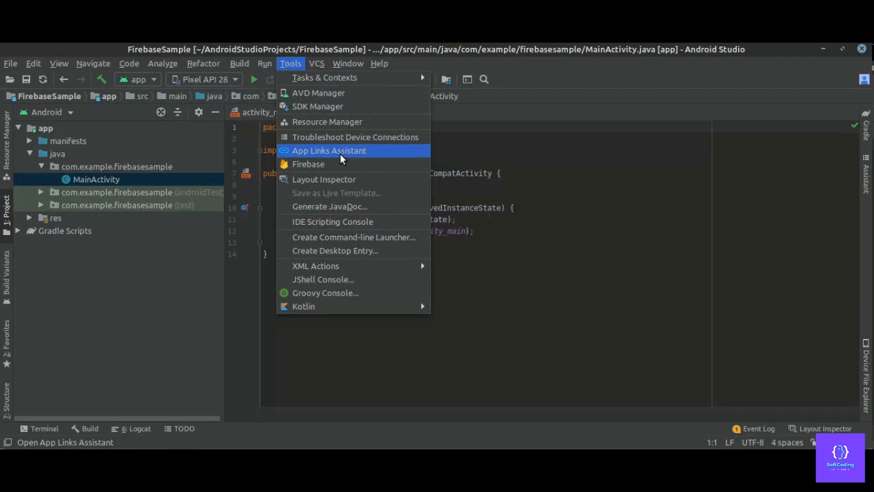
click(308, 164)
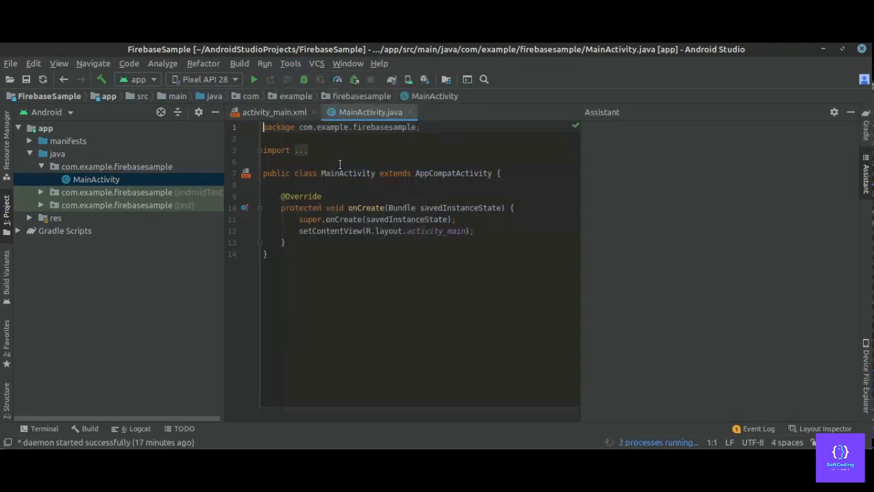
click(646, 111)
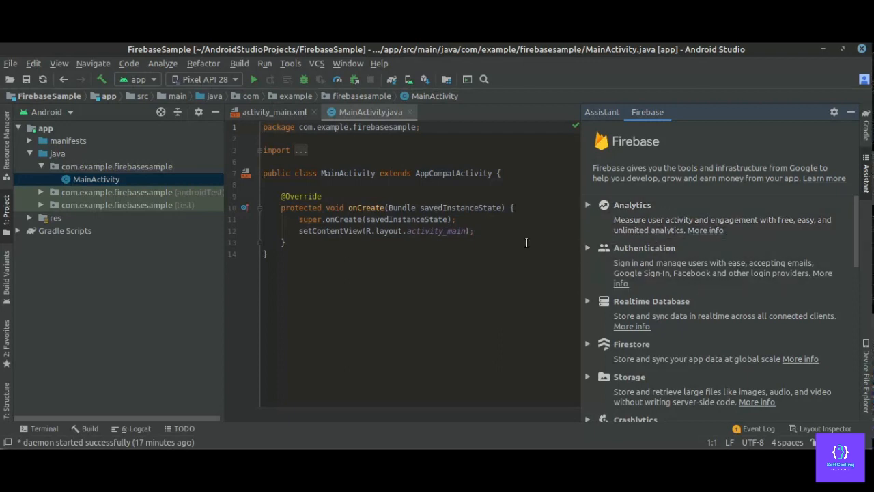
mouse_move(667, 230)
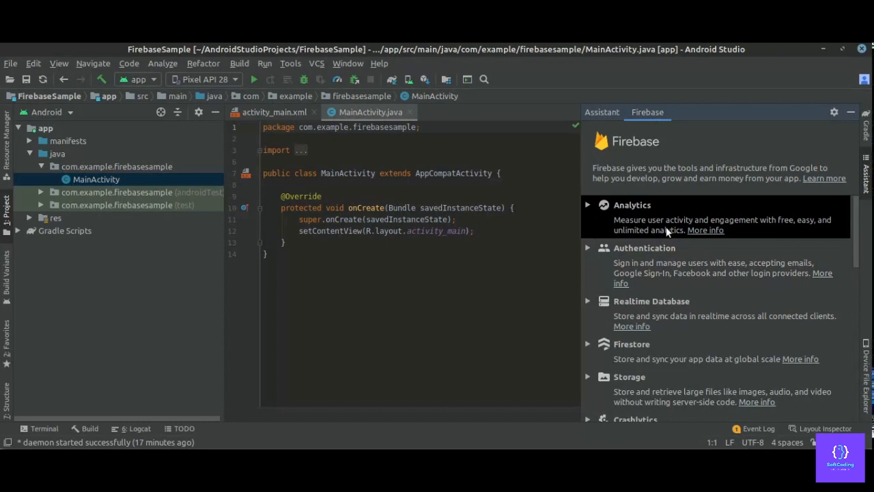
mouse_move(662, 263)
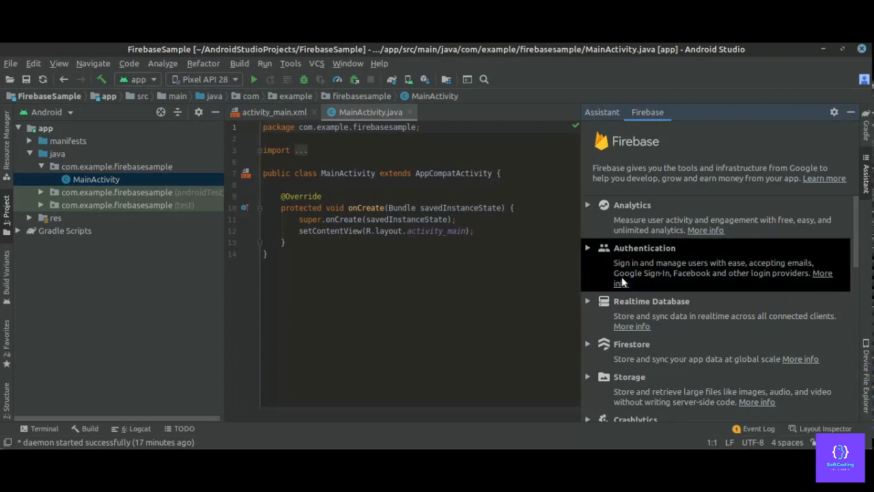
mouse_move(703, 306)
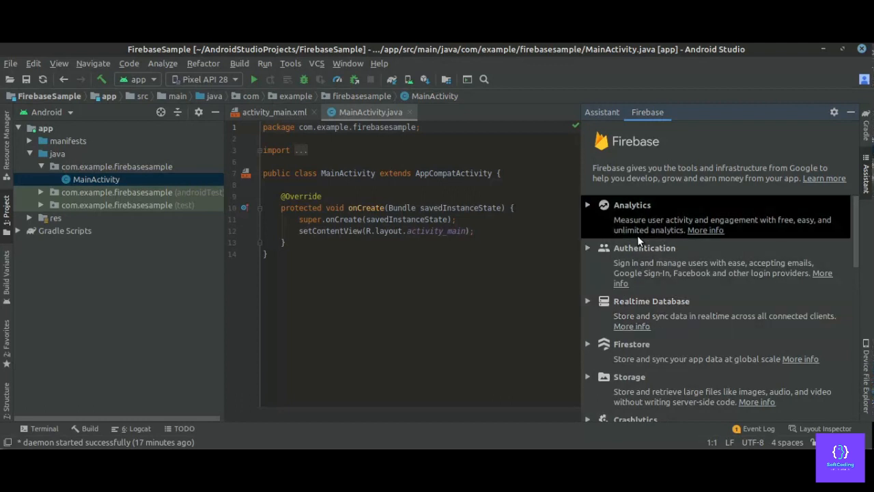
mouse_move(648, 287)
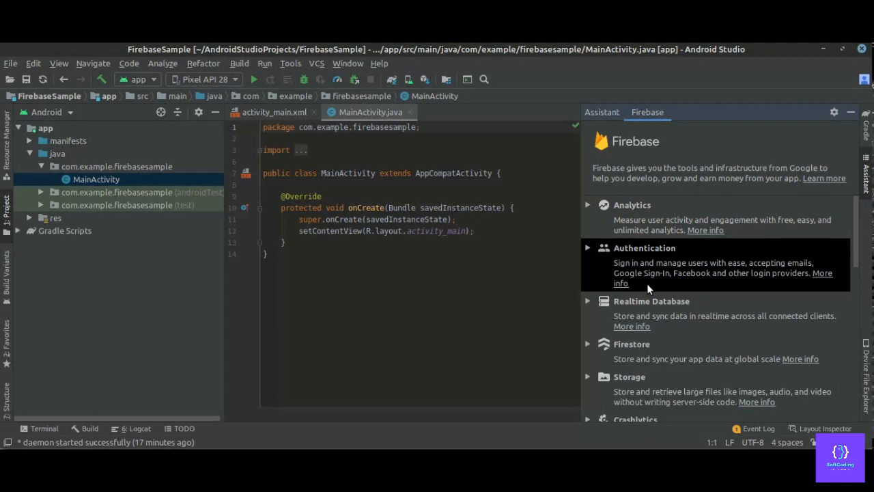
mouse_move(649, 307)
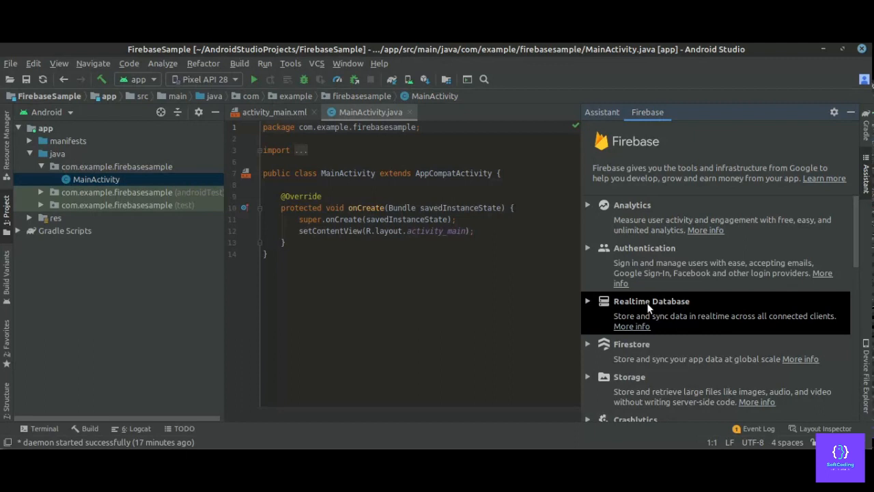
- Expand Realtime Database, open 'Save and retrieve data' and start Connect to Firebase
click(588, 300)
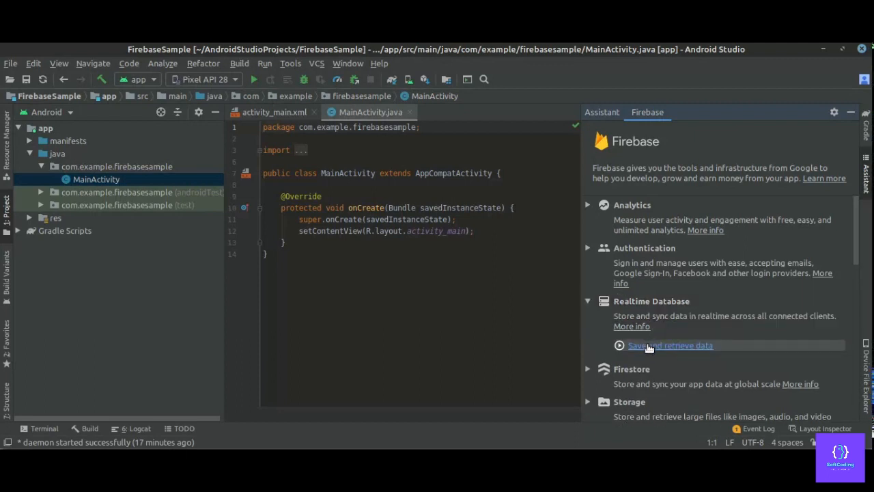
click(670, 345)
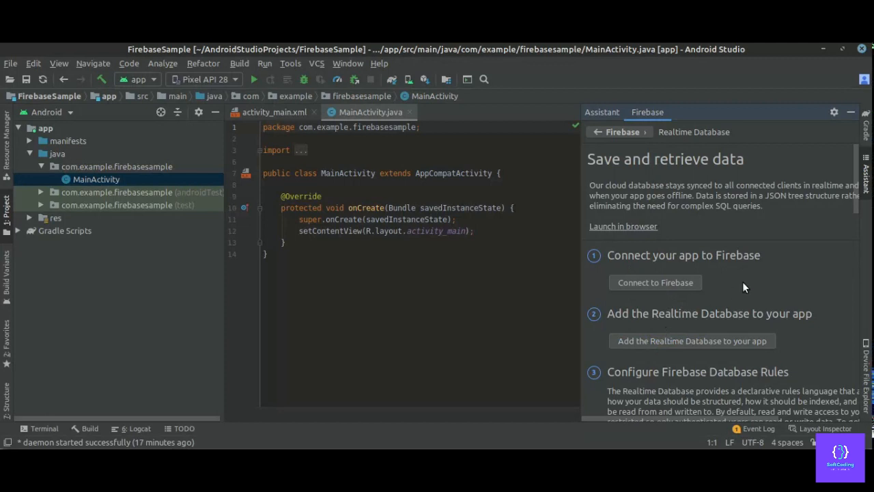
mouse_move(669, 288)
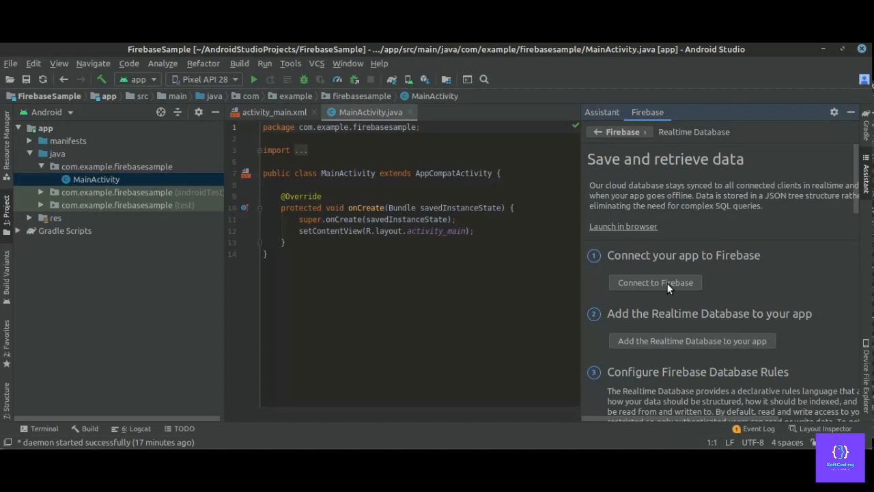
click(655, 282)
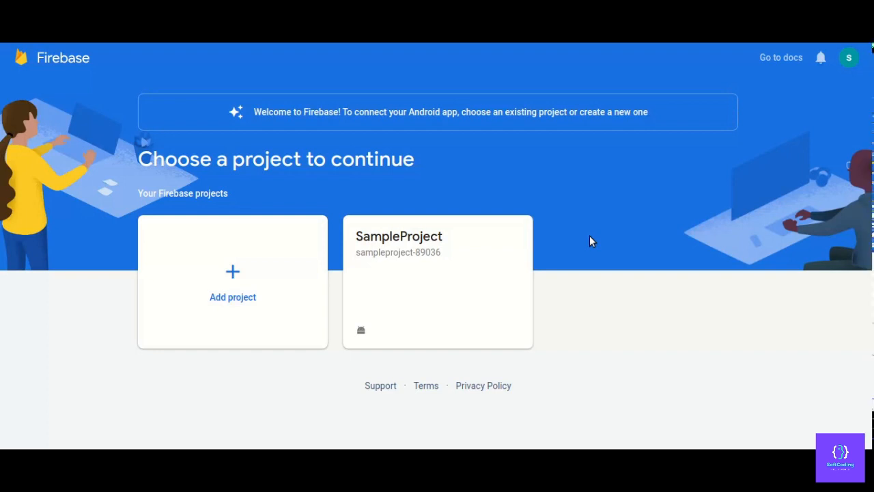
mouse_move(536, 307)
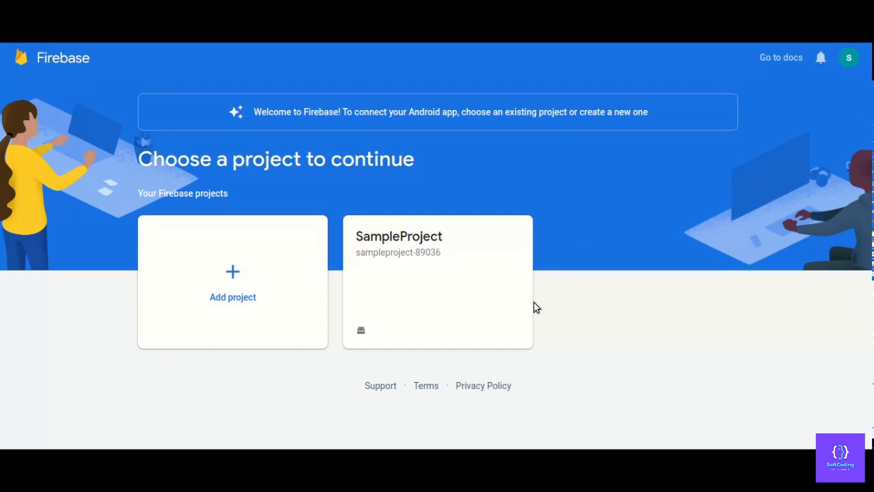
mouse_move(437, 280)
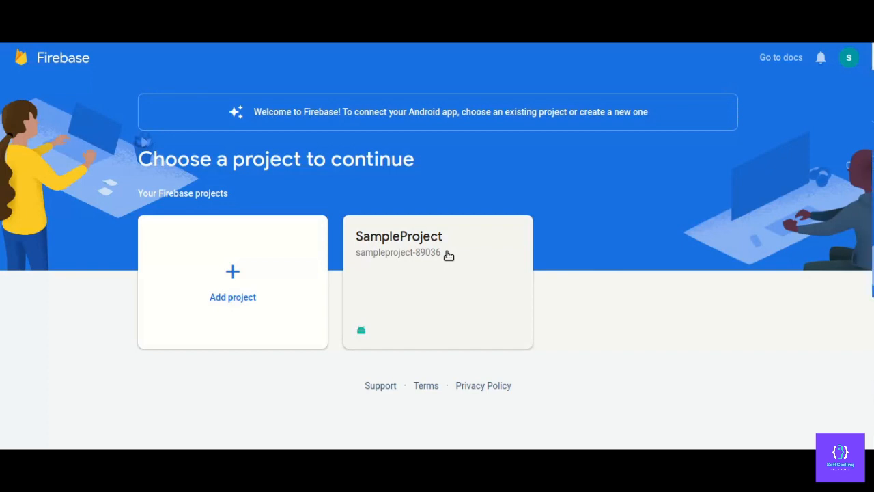
- Choose SampleProject in the Firebase console and connect it to the Studio project
click(437, 246)
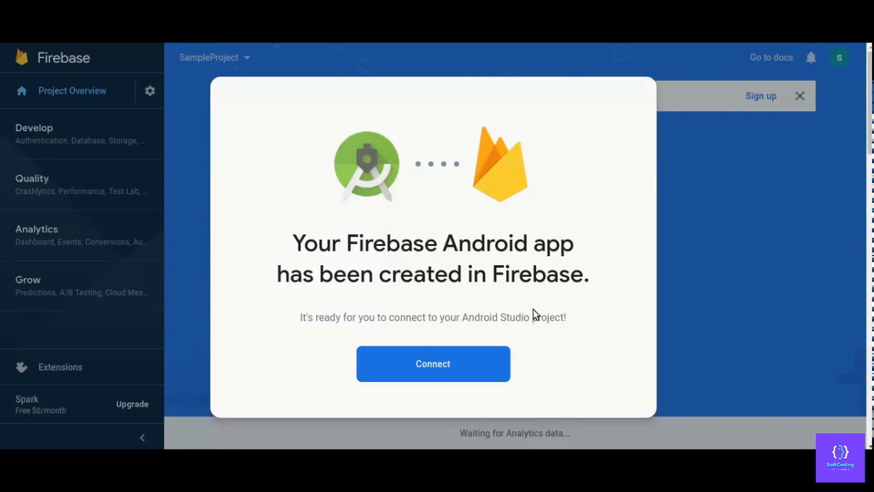
click(433, 363)
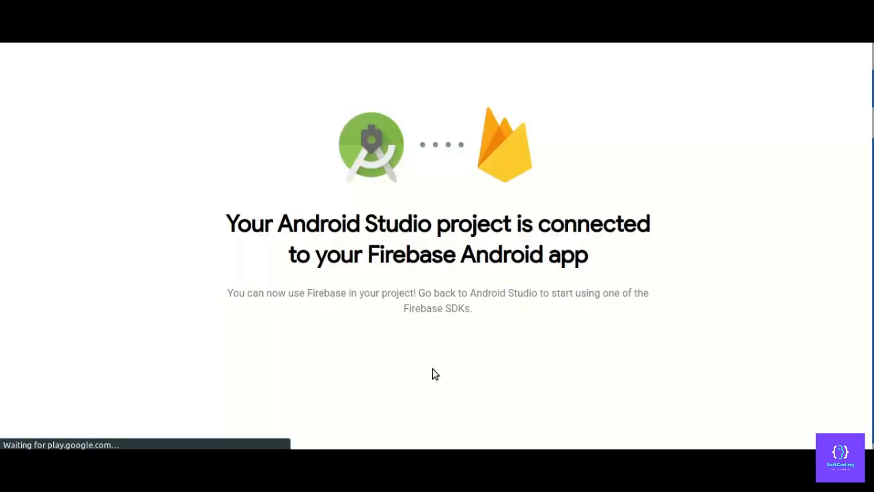
mouse_move(214, 244)
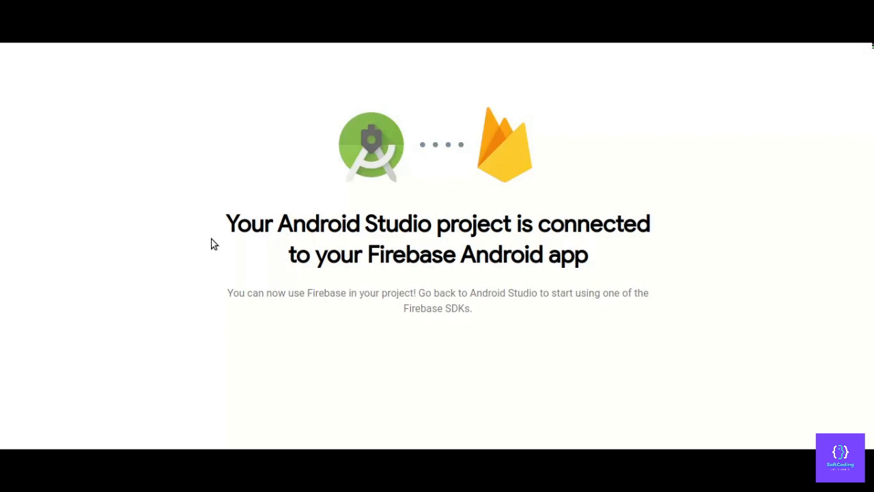
mouse_move(671, 98)
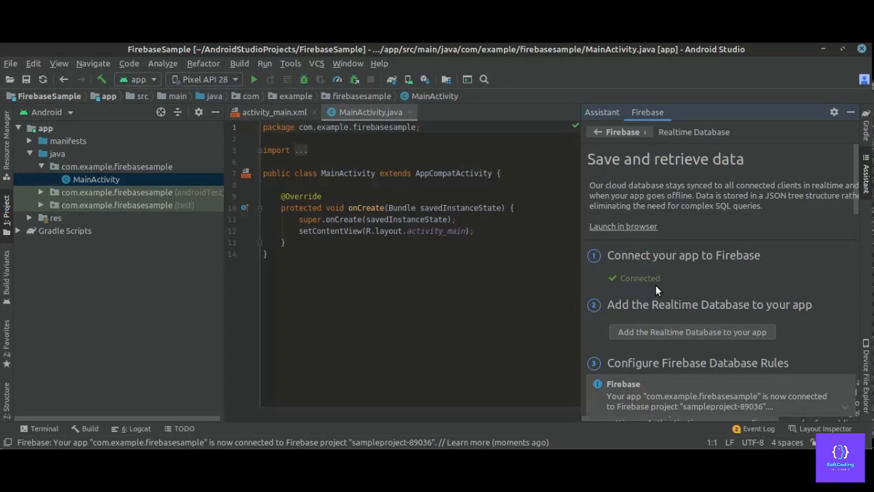
mouse_move(660, 285)
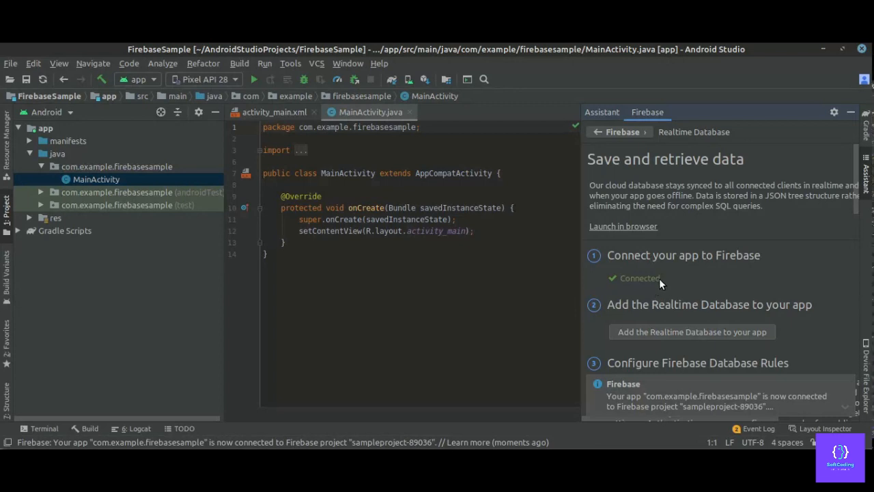
mouse_move(668, 292)
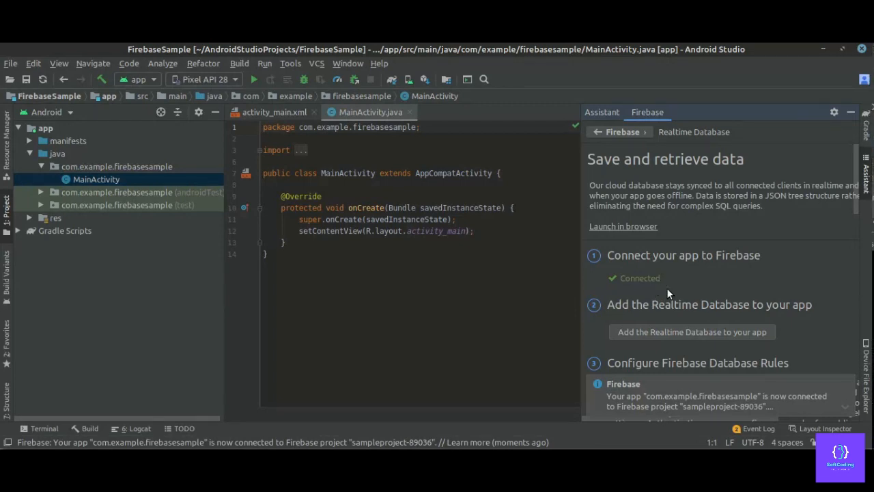
mouse_move(845, 384)
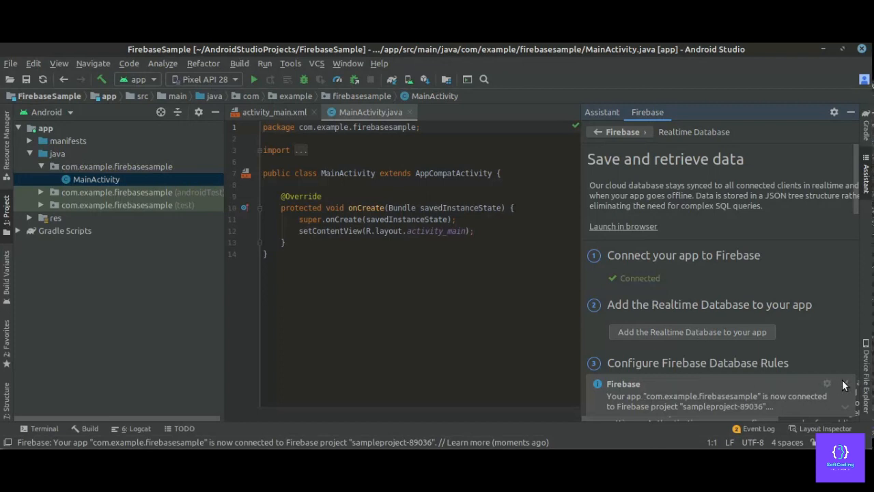
mouse_move(845, 384)
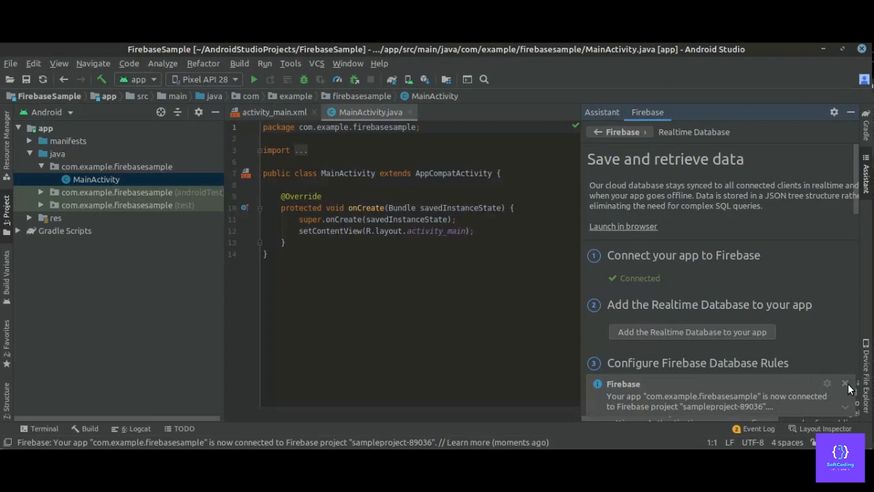
- Close the 'app is now connected' notification balloon
click(846, 383)
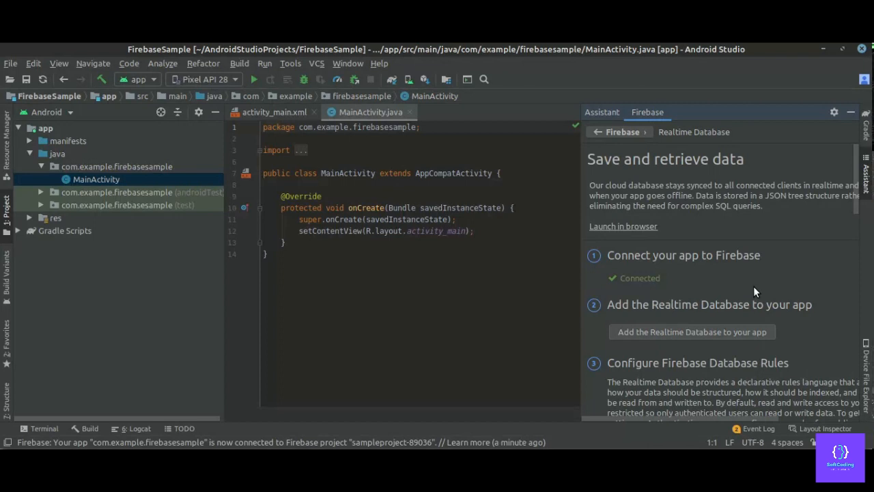
mouse_move(666, 341)
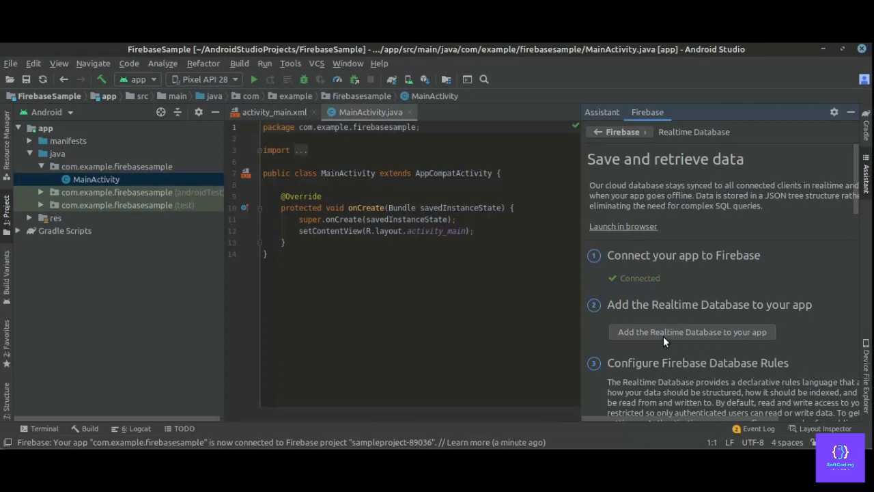
mouse_move(648, 338)
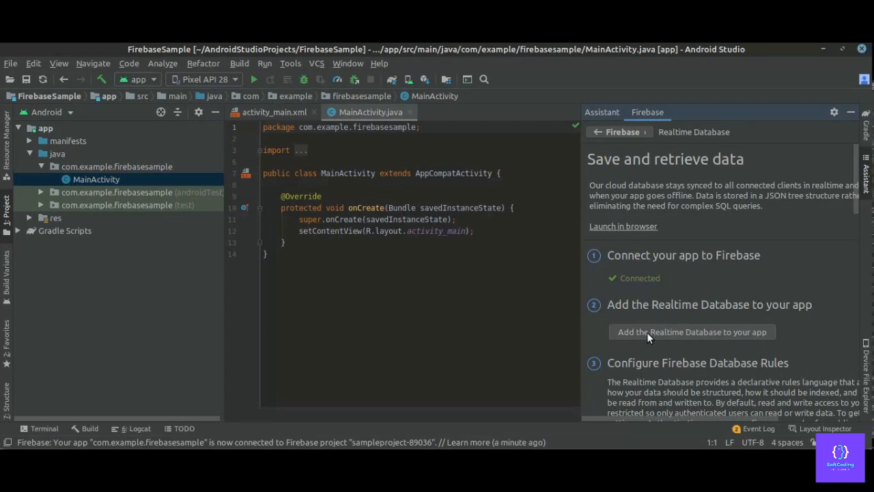
- Add the Realtime Database to the app and accept the Gradle changes
click(692, 331)
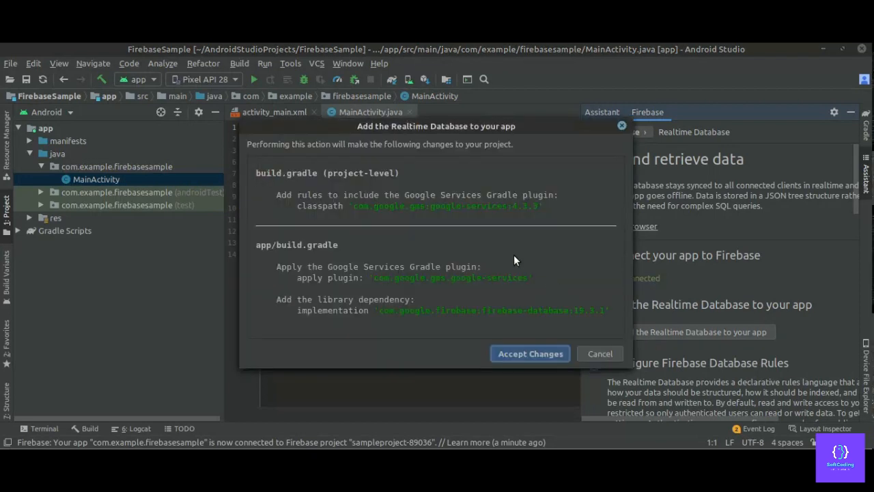
mouse_move(404, 224)
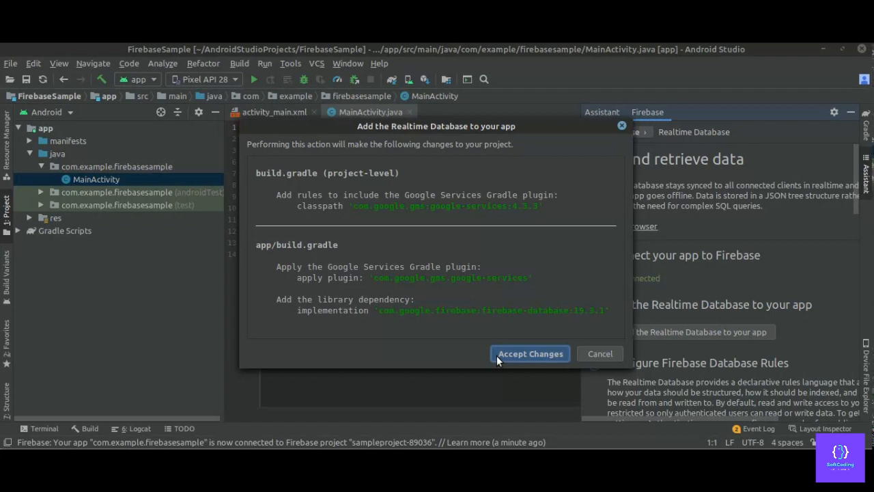
click(530, 353)
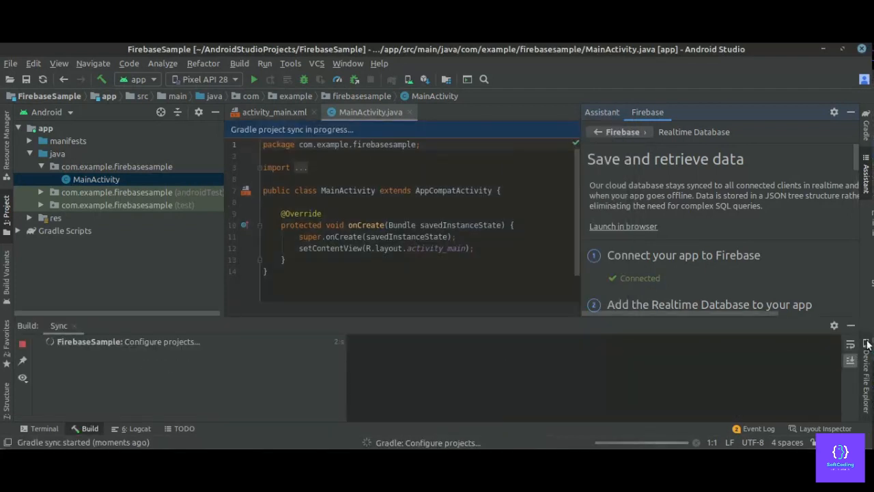
mouse_move(851, 325)
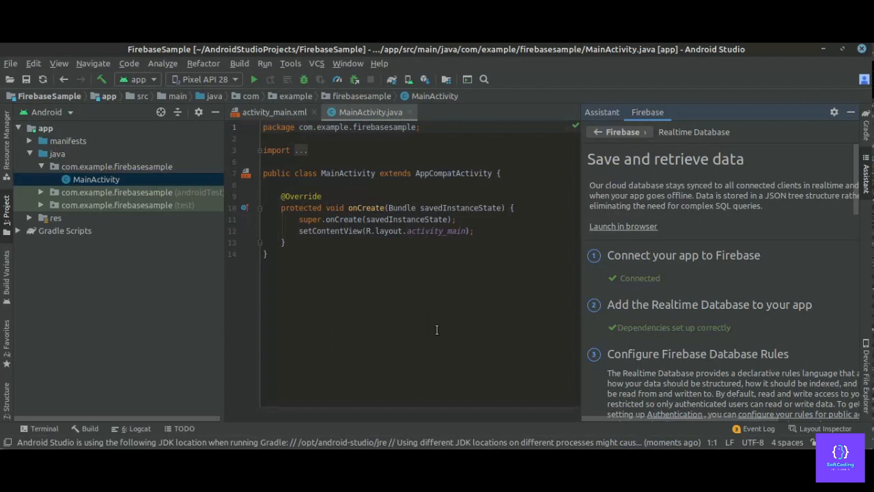
mouse_move(743, 190)
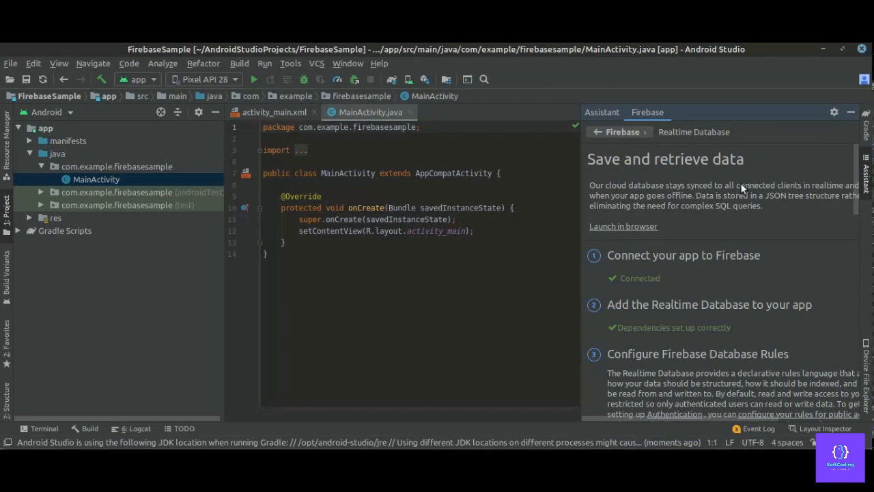
mouse_move(747, 328)
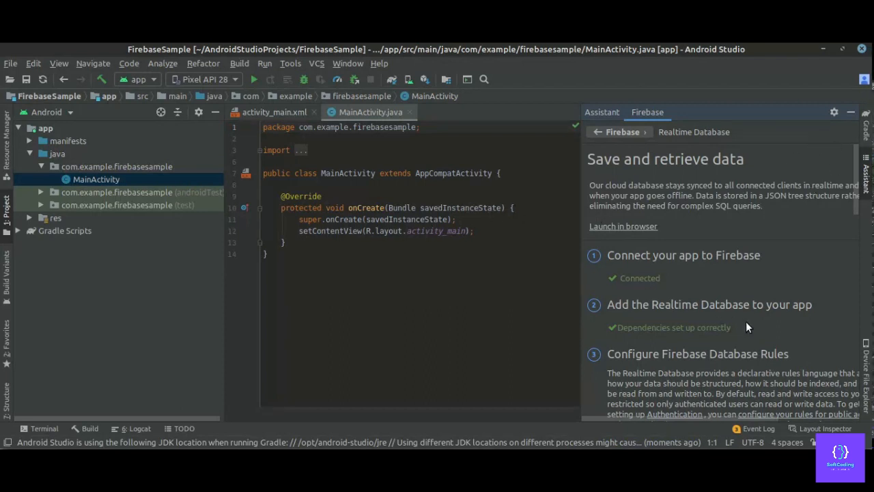
mouse_move(723, 340)
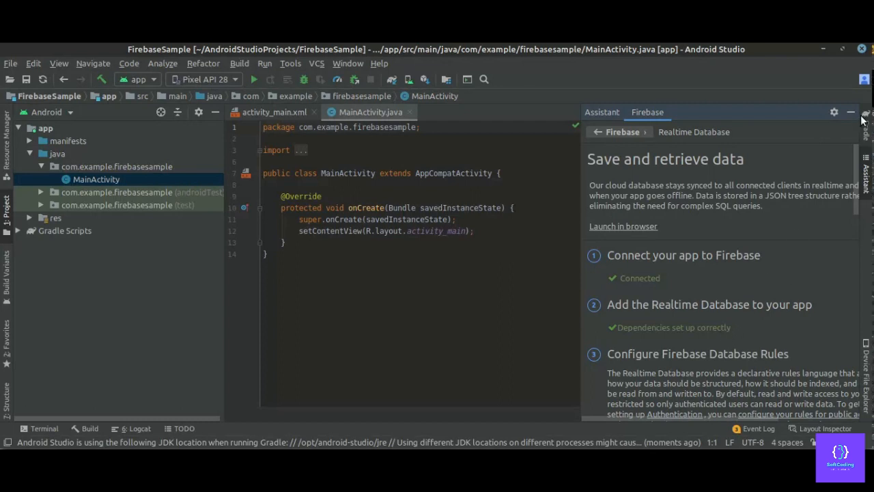
- Hide the Assistant and view the firebase-database 19.3.1 dependency in the app build.gradle
click(850, 112)
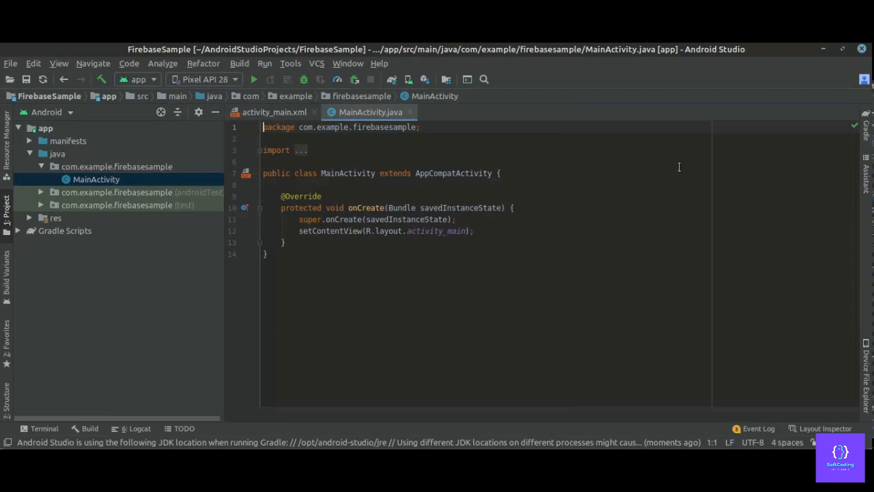
click(64, 230)
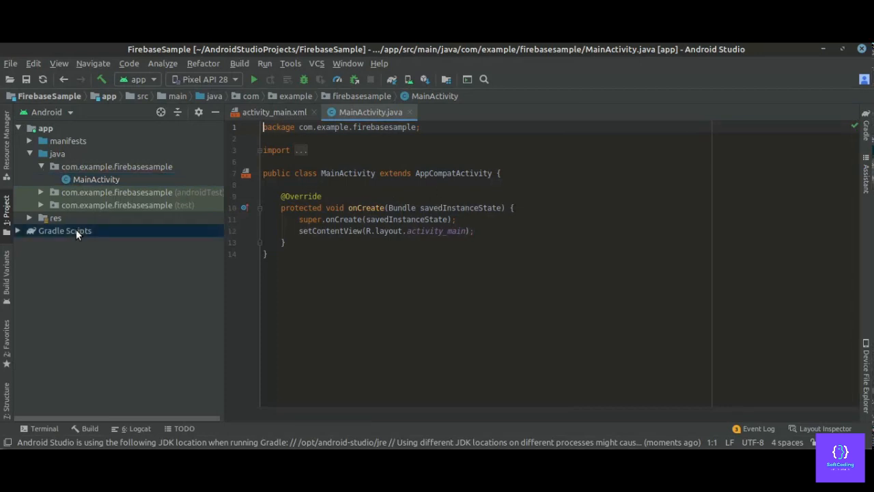
click(64, 230)
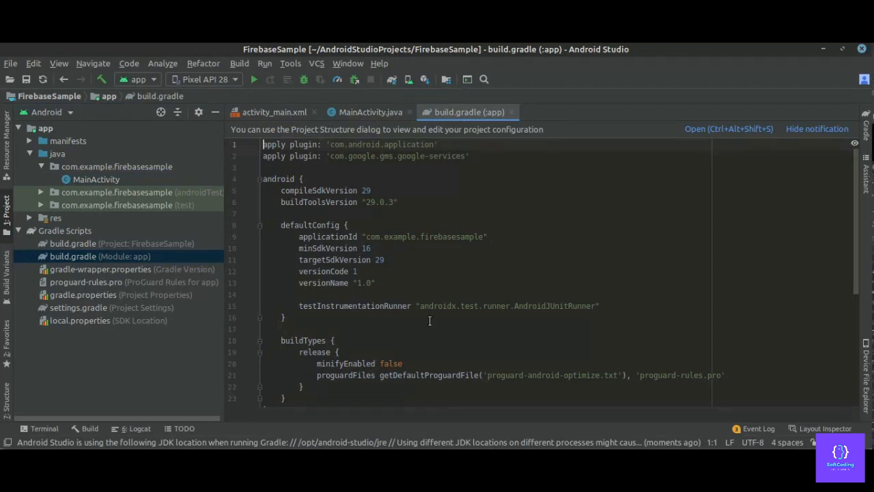
scroll(down, 3)
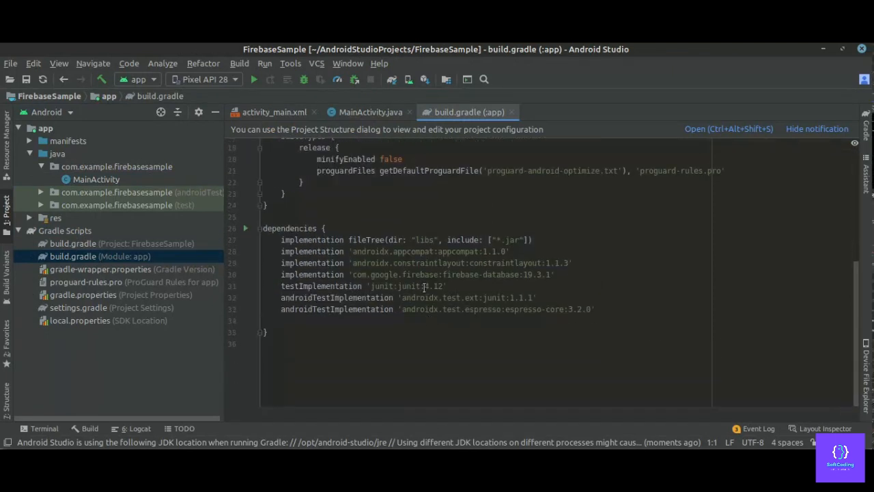